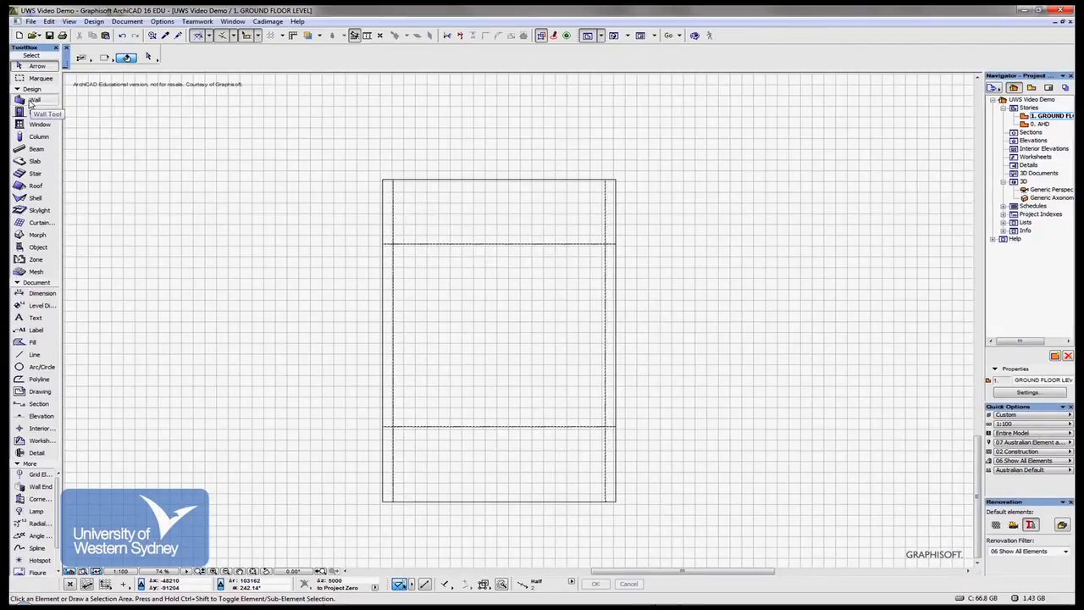
- Bring up the Wall Default Settings for the cavity brick wall, closing and reopening the dialog
double_click(32, 98)
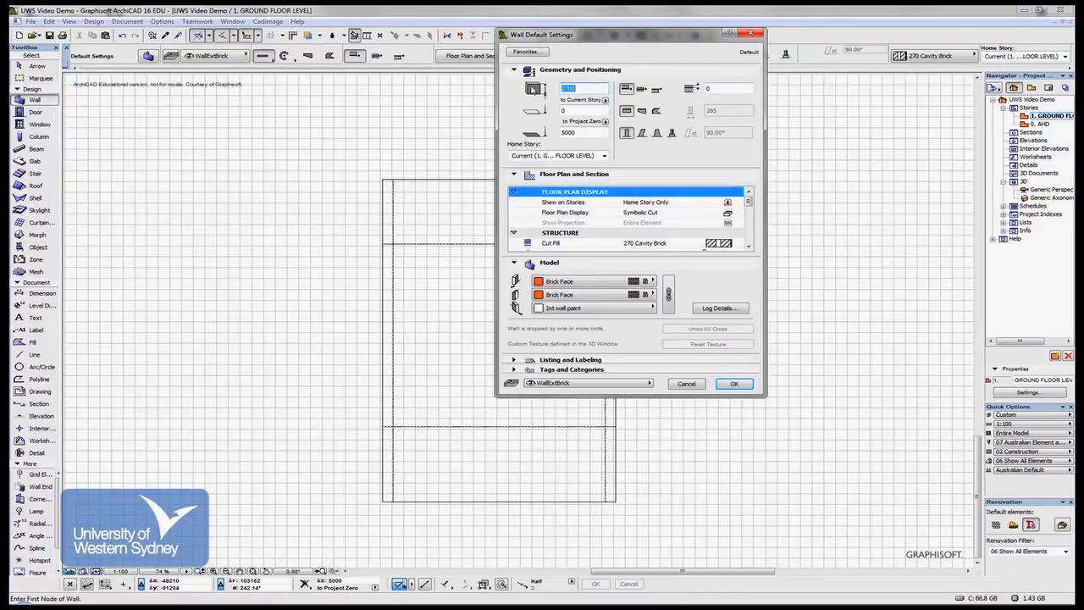
drag(542, 33, 671, 126)
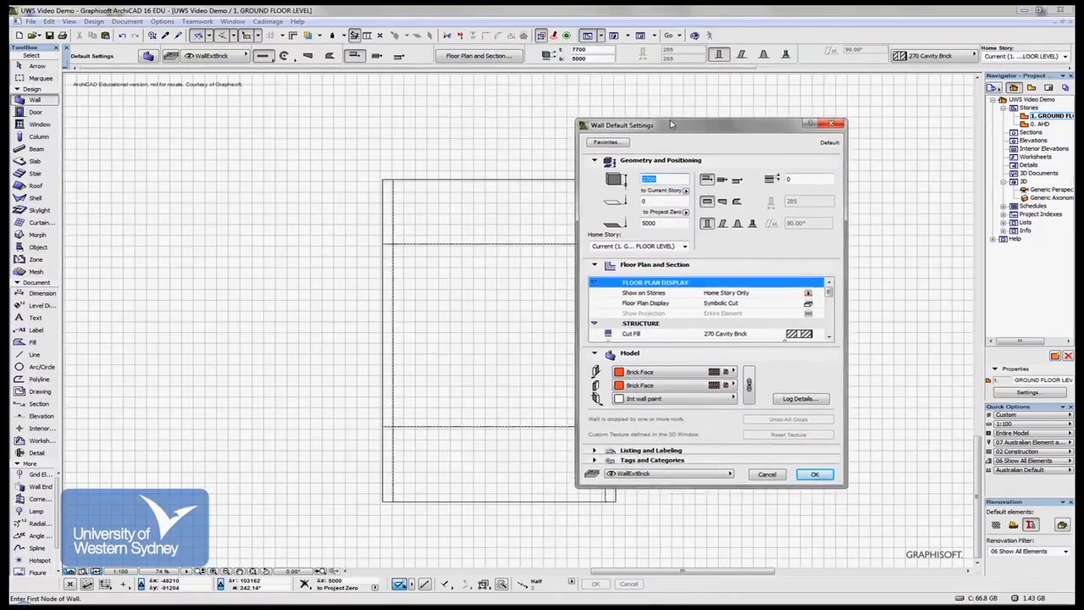
click(815, 474)
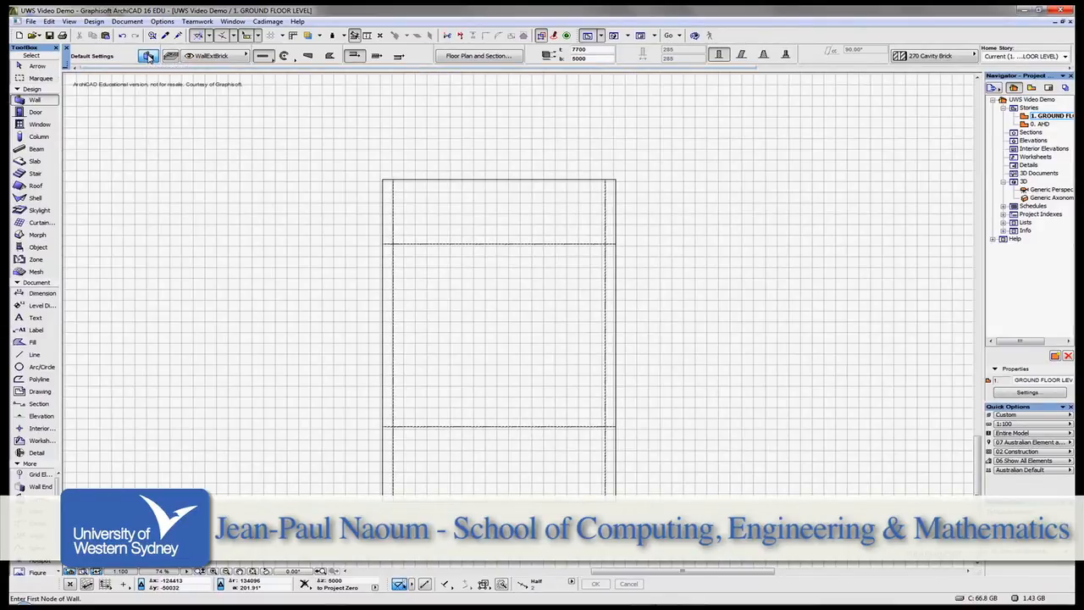
click(145, 54)
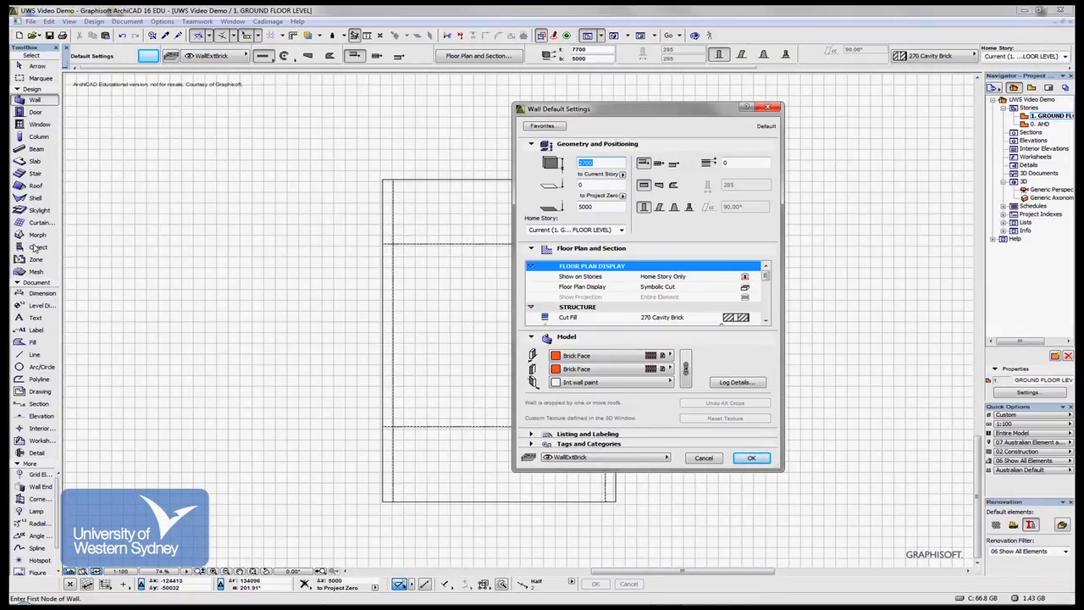
mouse_move(58, 223)
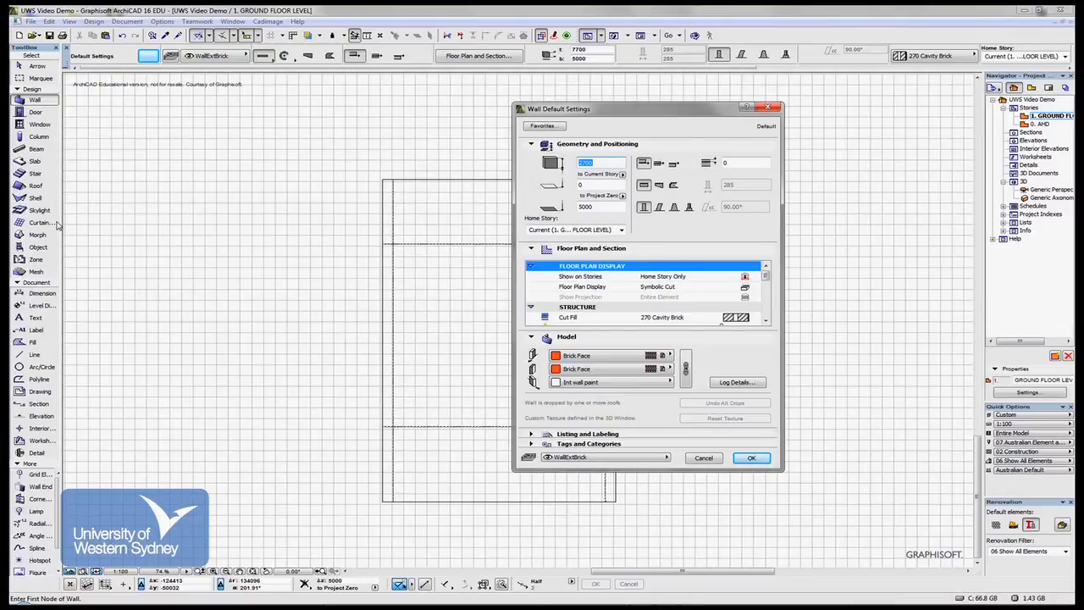
mouse_move(561, 151)
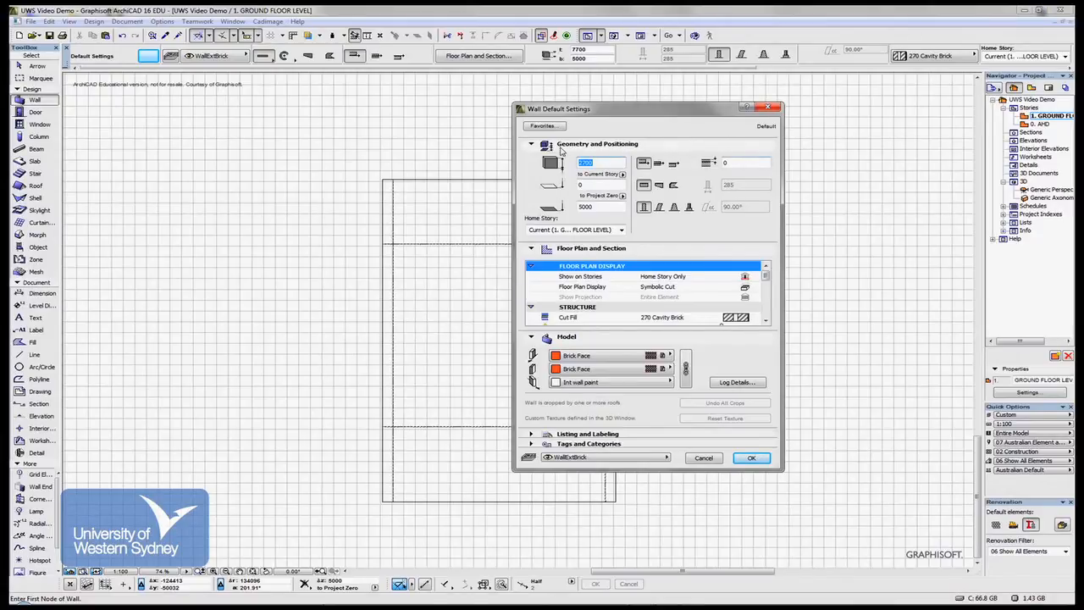
mouse_move(675, 162)
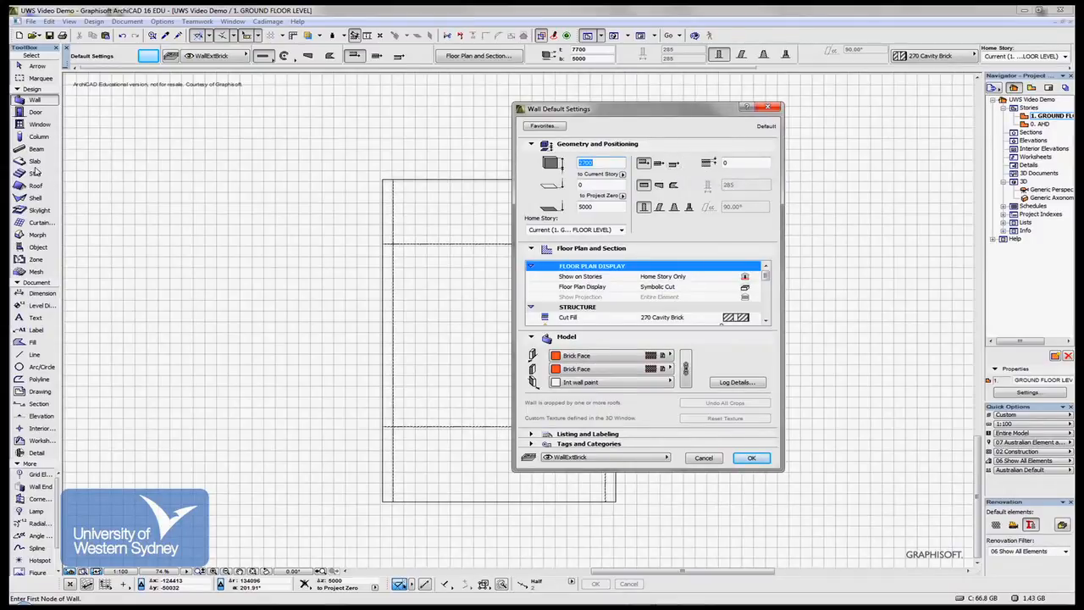
mouse_move(796, 206)
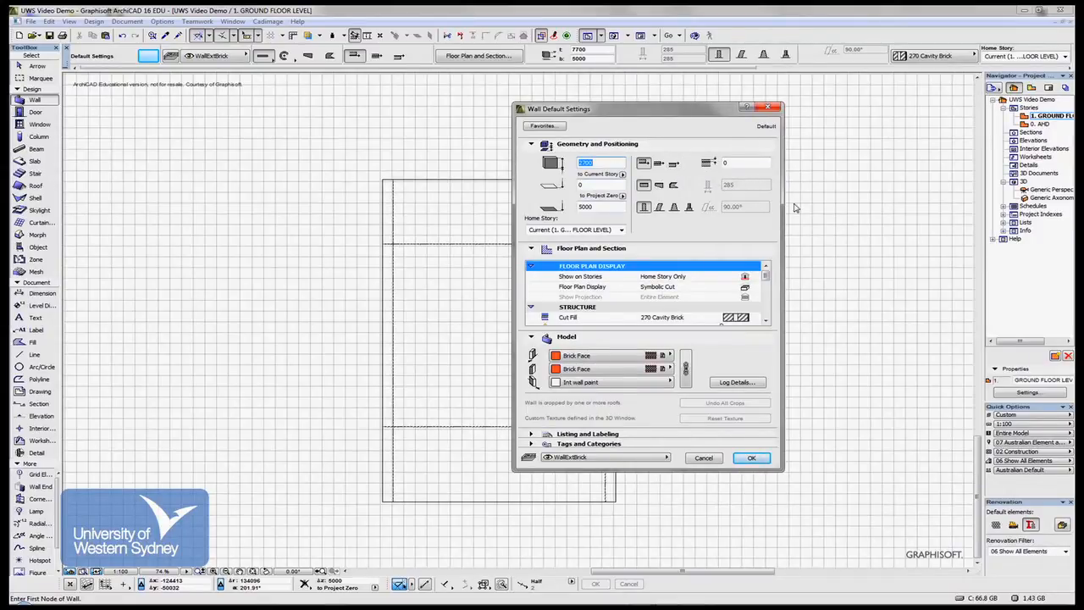
mouse_move(549, 163)
text(2700)
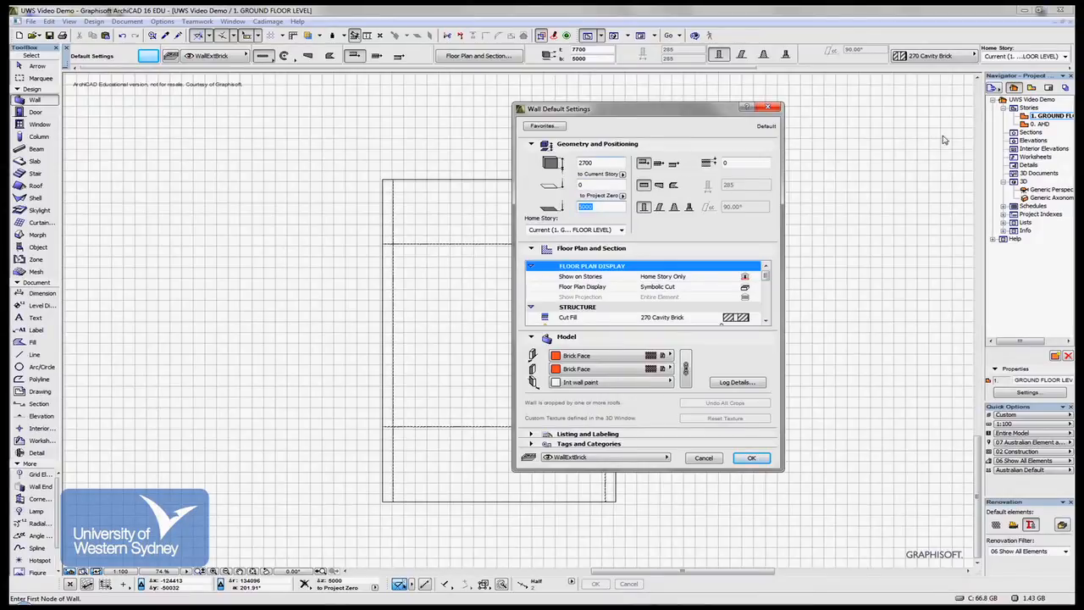
mouse_move(798, 408)
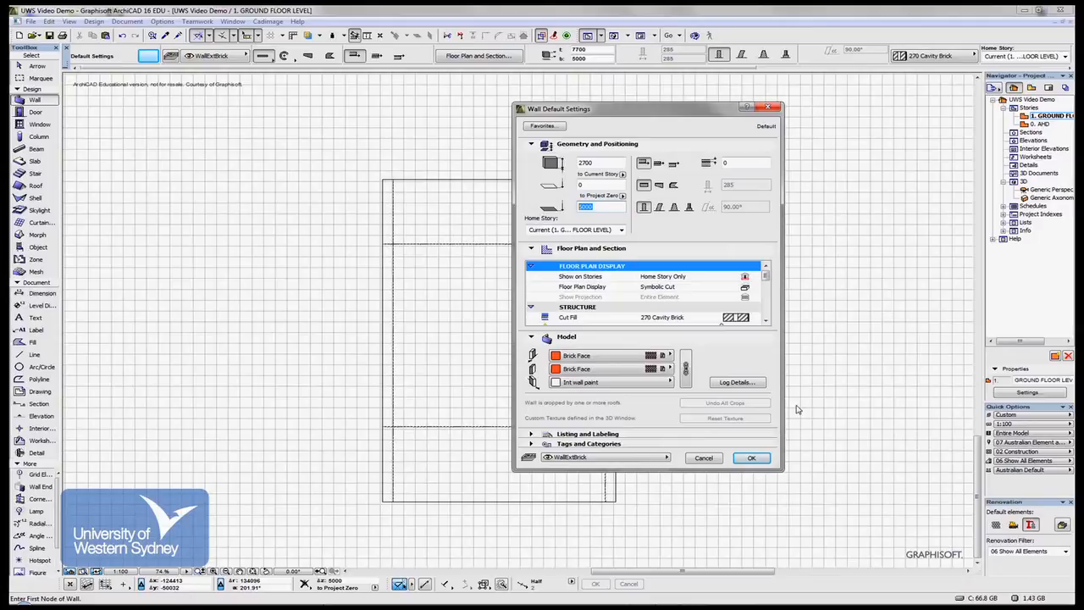
click(752, 457)
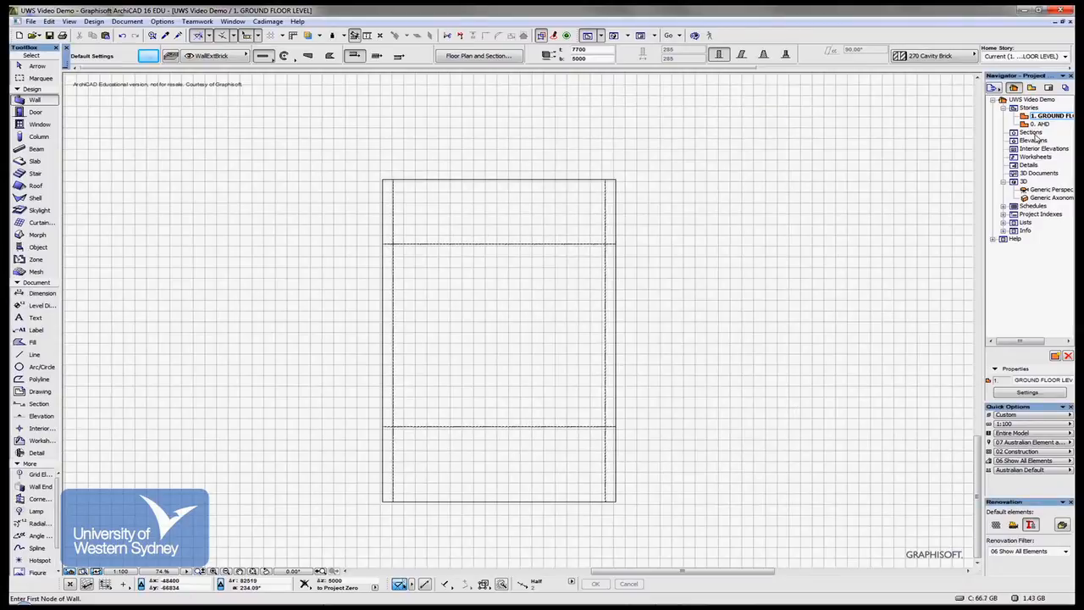
click(1029, 124)
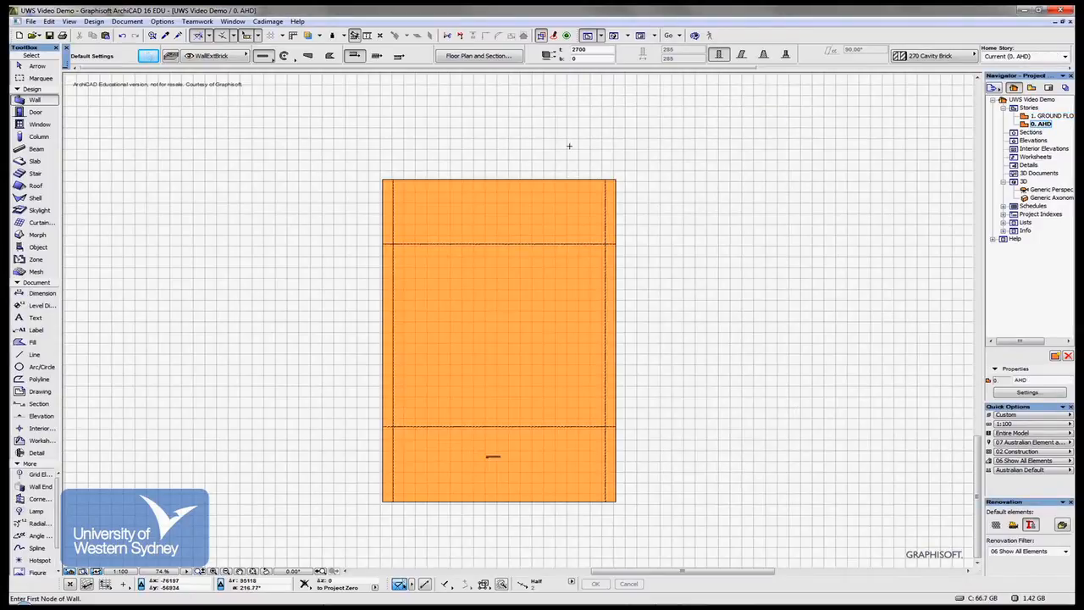
click(144, 58)
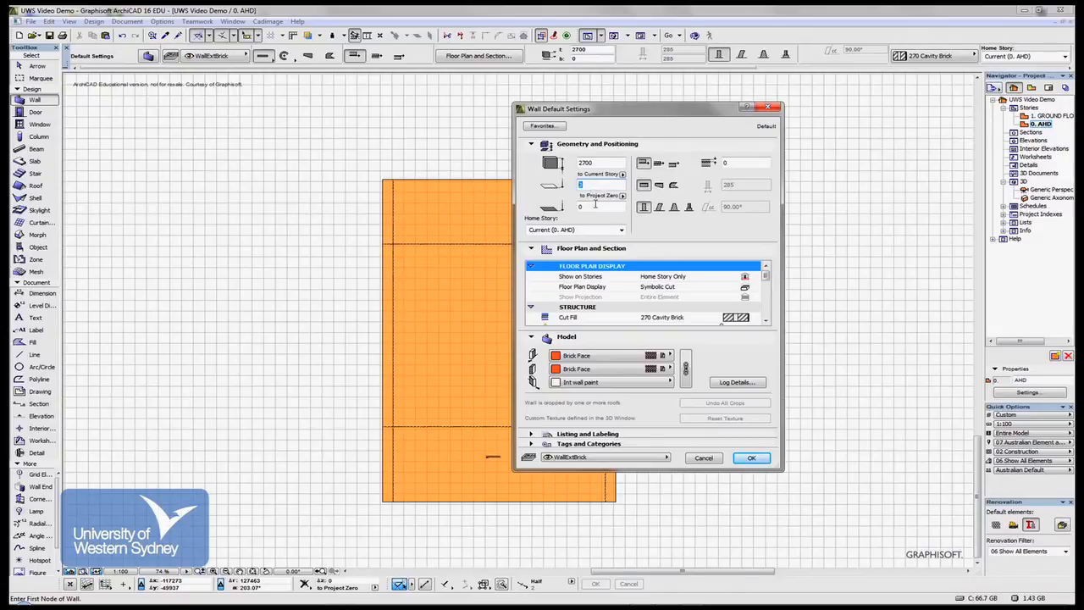
mouse_move(583, 207)
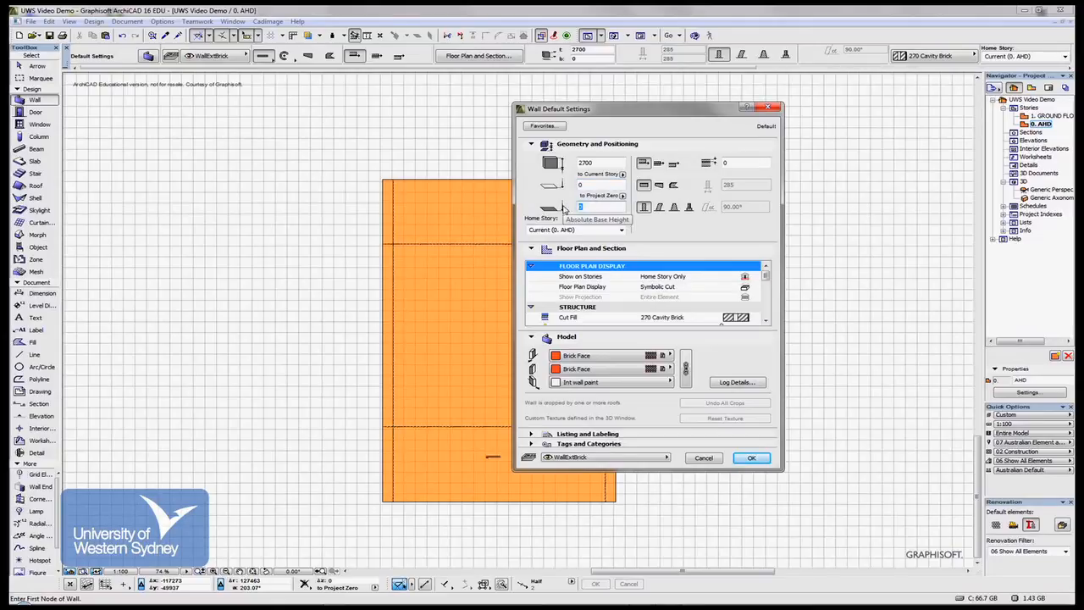
mouse_move(654, 220)
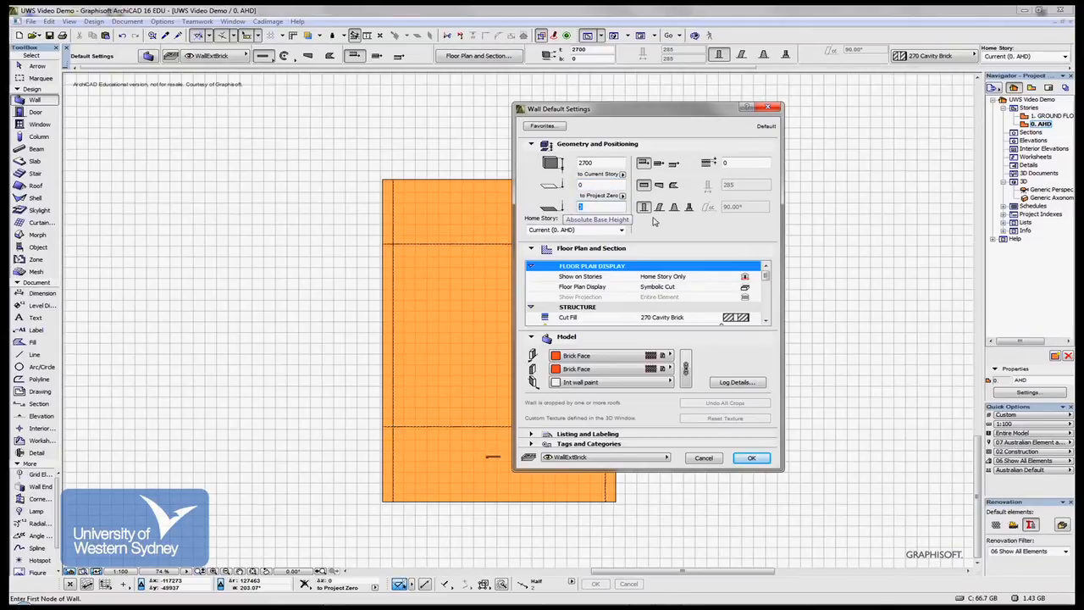
mouse_move(608, 210)
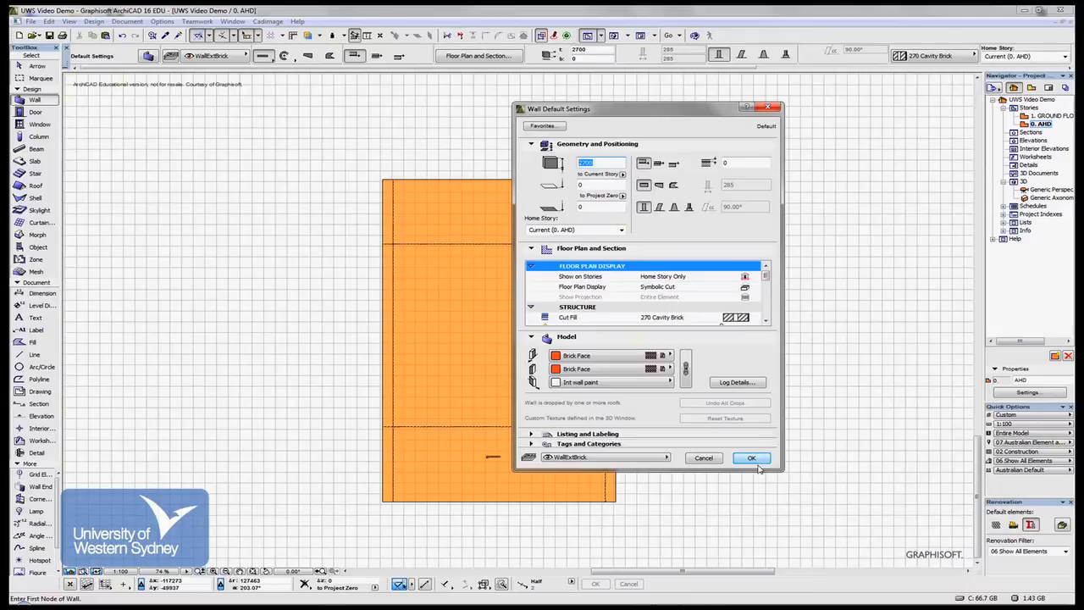
click(752, 457)
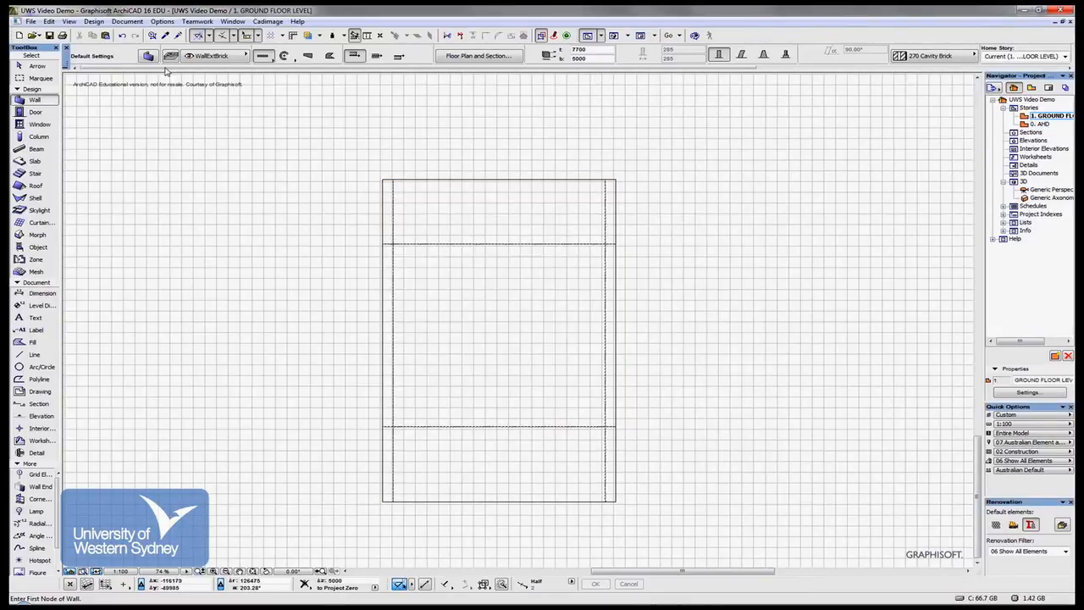
click(148, 57)
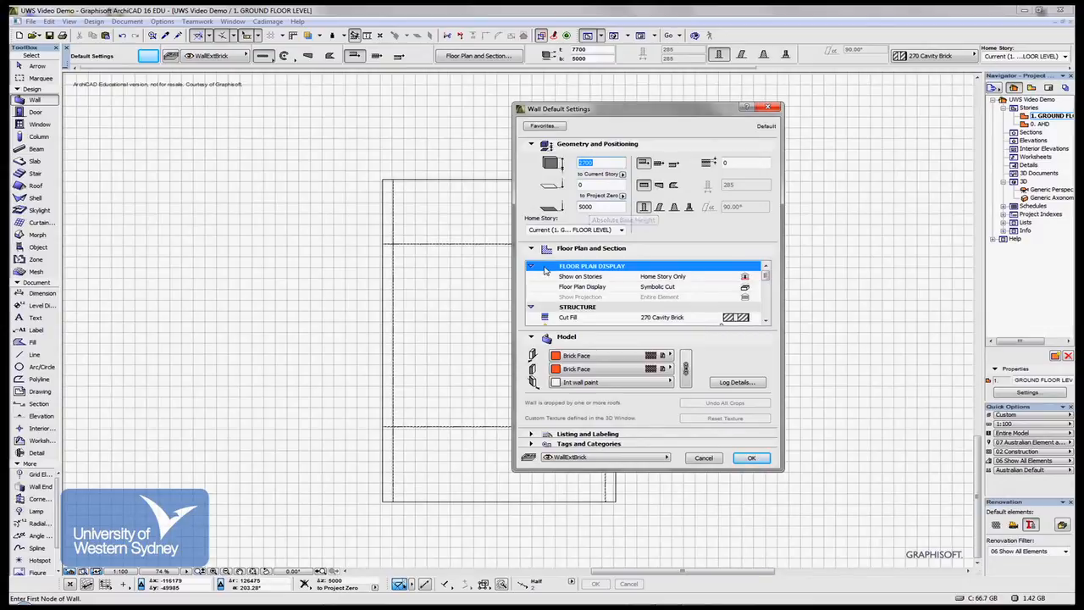
- Collapse Floor Plan Display so the Structure and Cut Surfaces options show
click(530, 307)
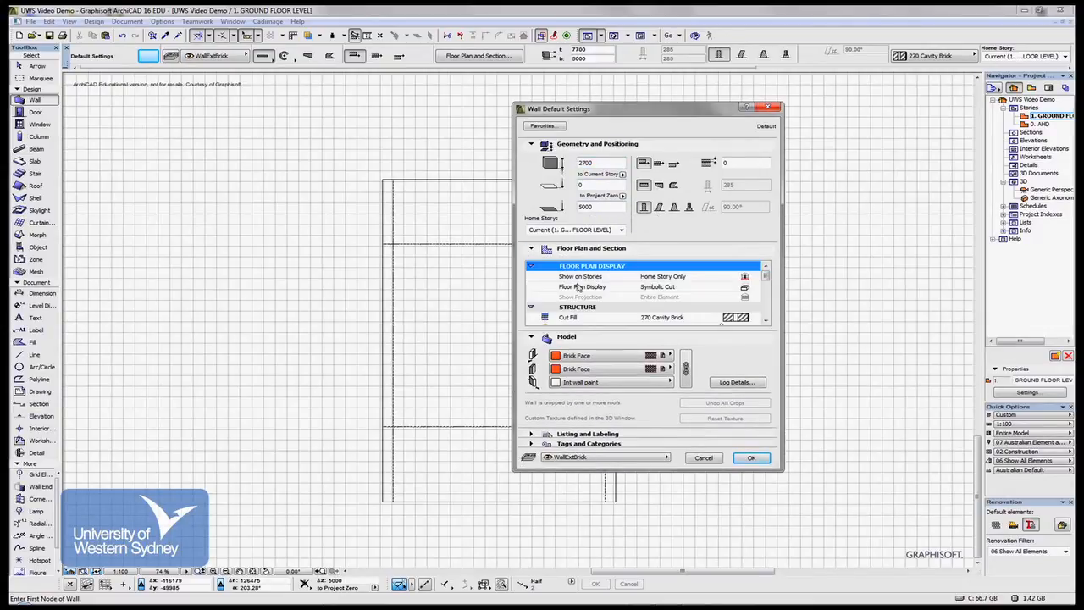
mouse_move(605, 288)
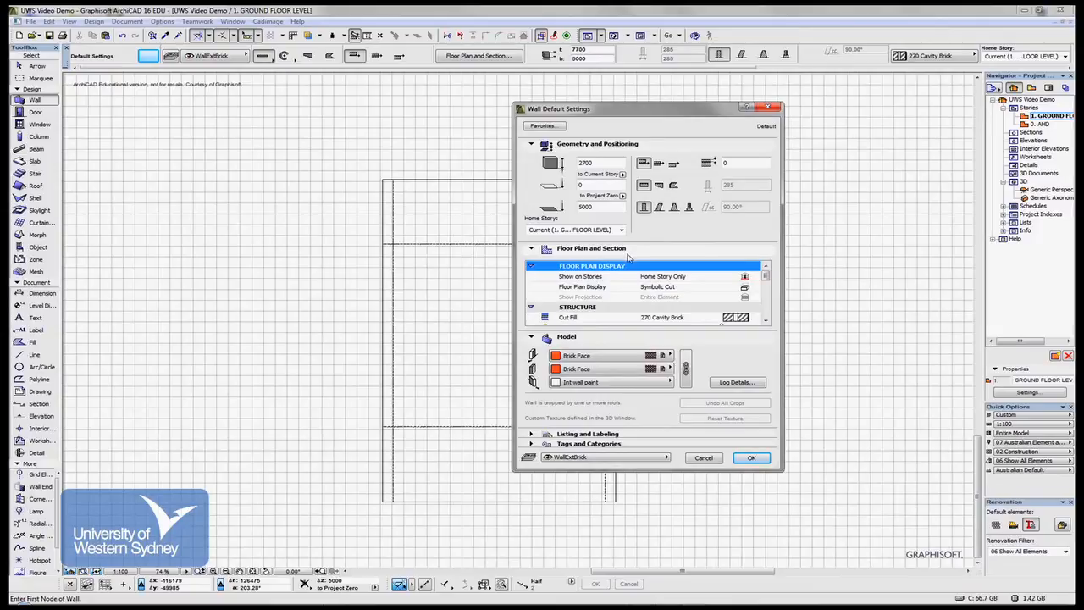
mouse_move(576, 286)
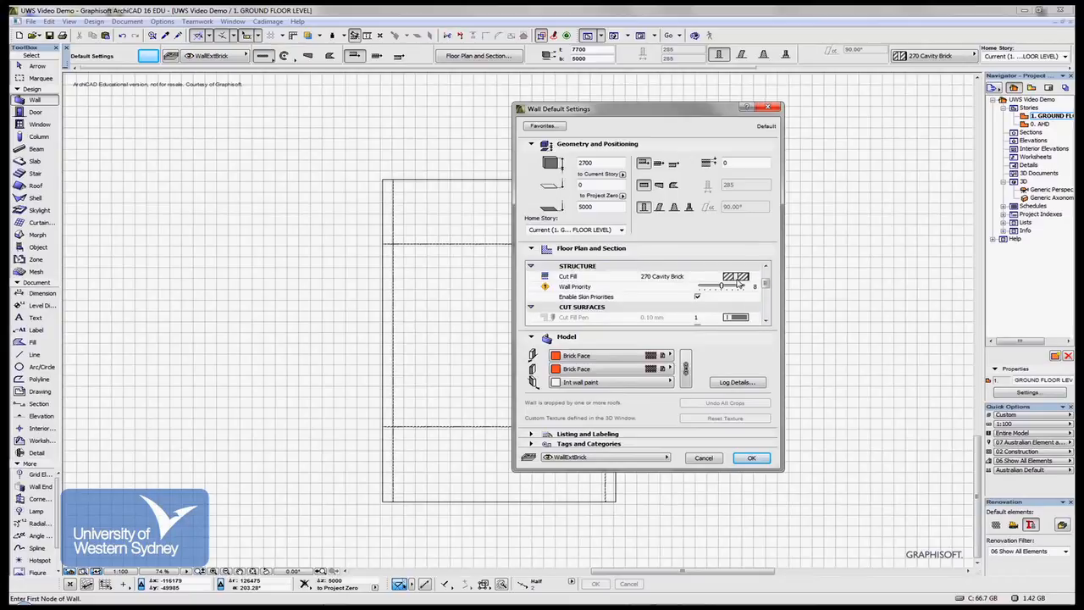
- Choose the 270 Cavity Brick cut fill and make all three wall surfaces Brick Face
click(732, 276)
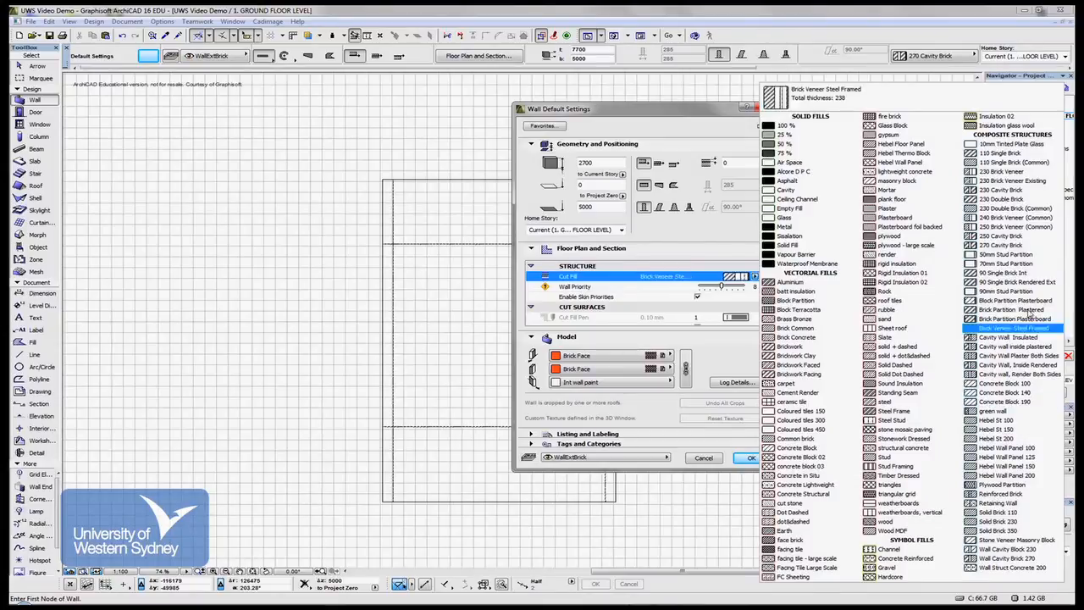
click(1008, 248)
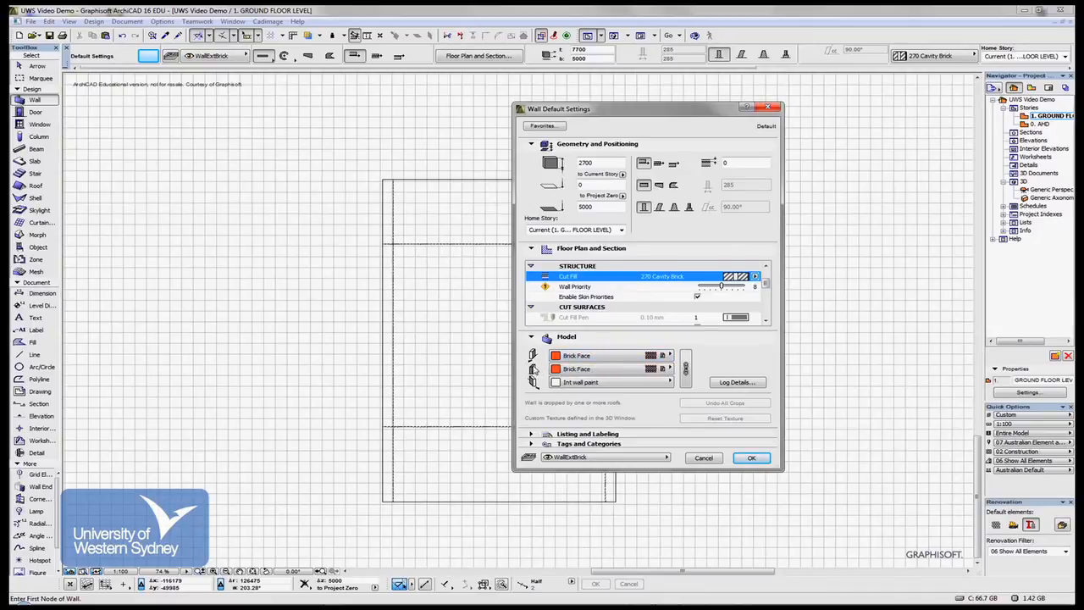
mouse_move(613, 369)
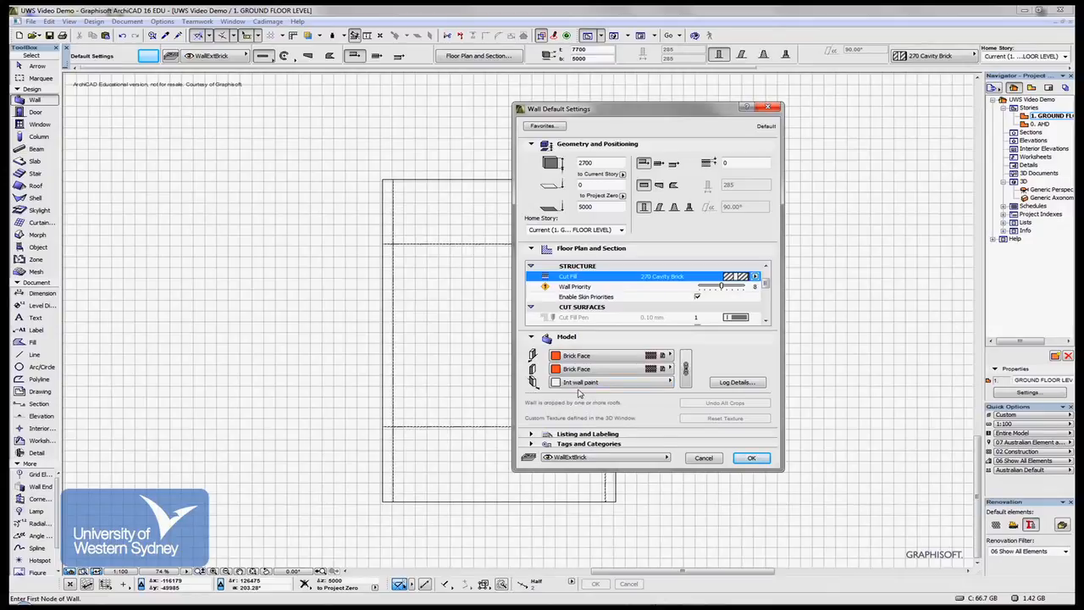
mouse_move(583, 381)
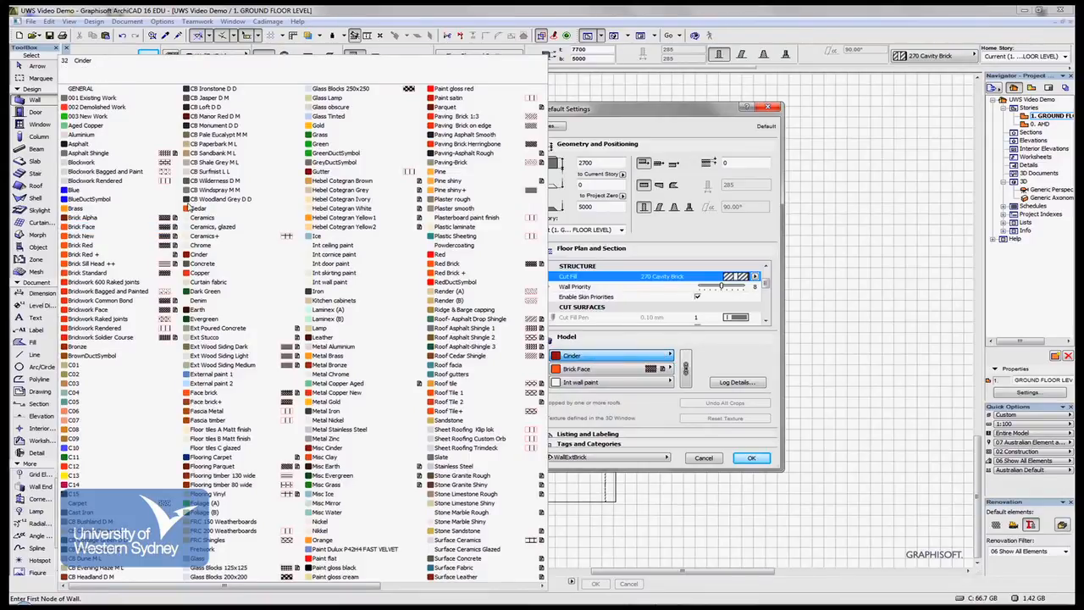
click(332, 264)
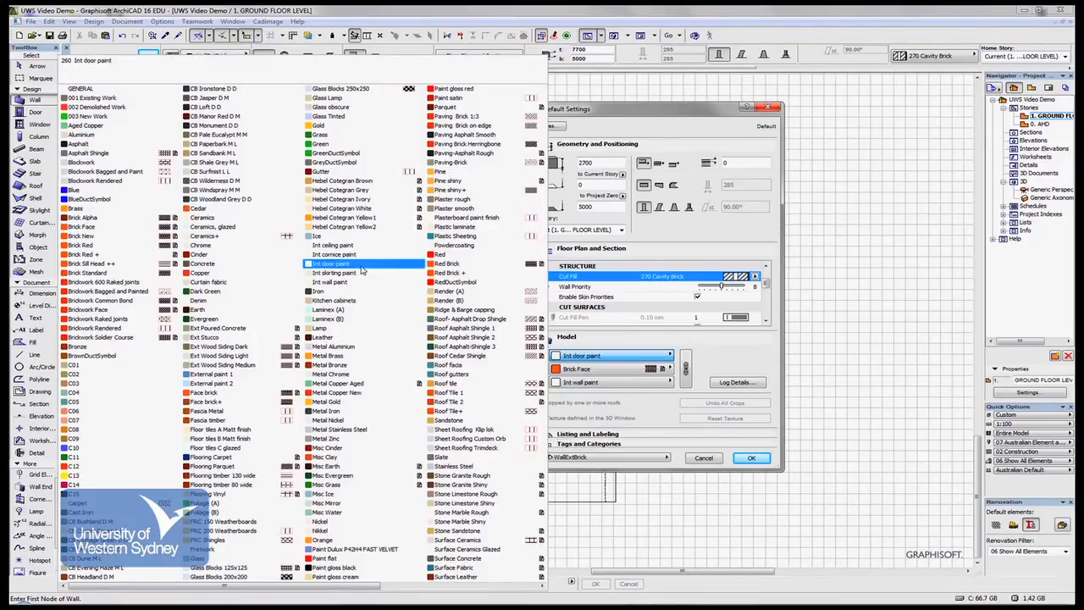
click(332, 254)
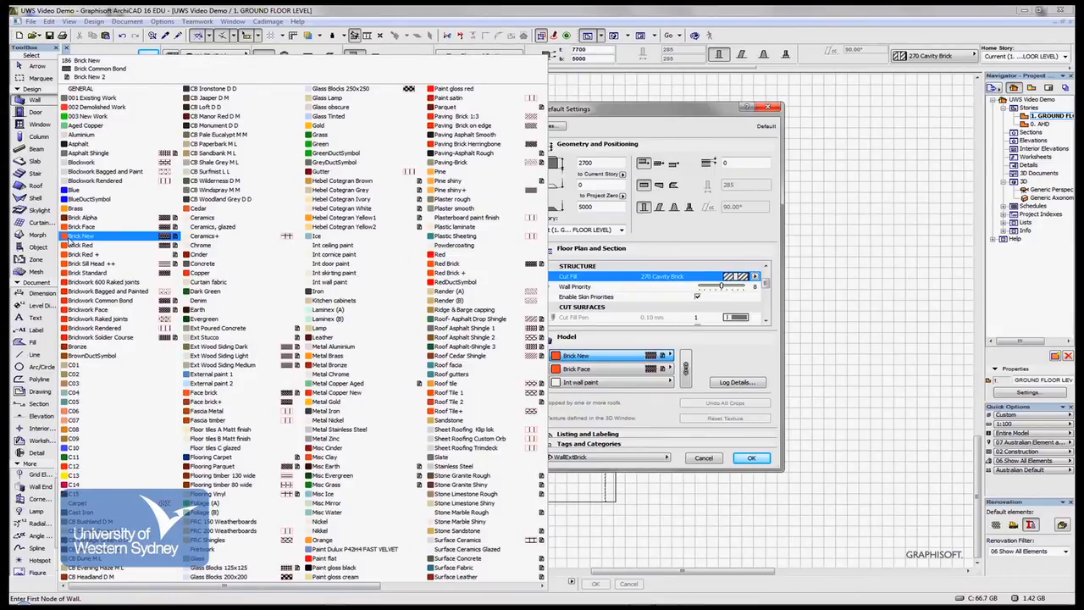
mouse_move(102, 244)
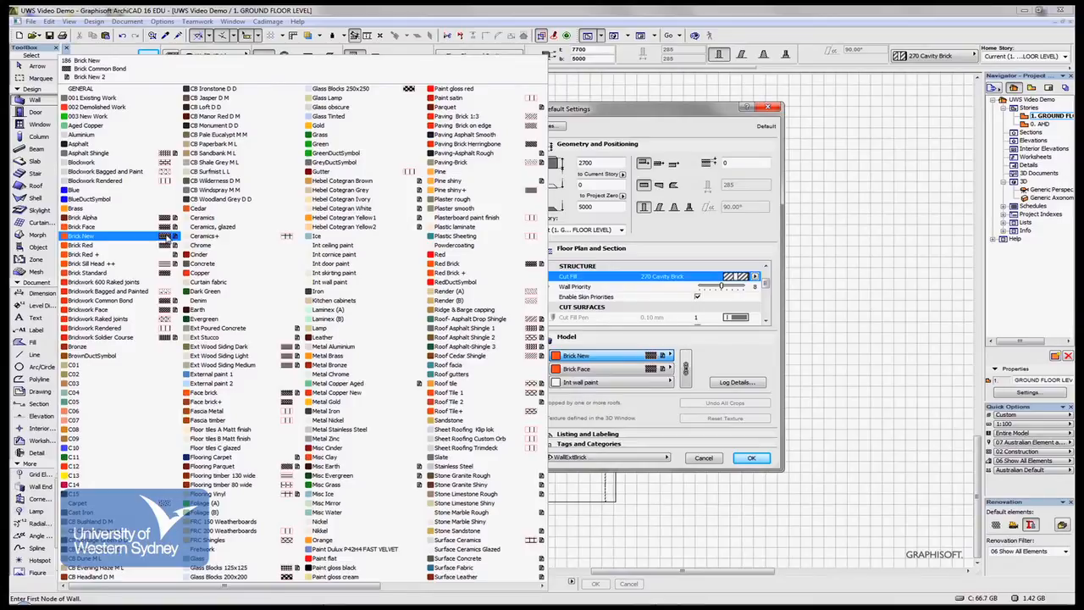
click(332, 244)
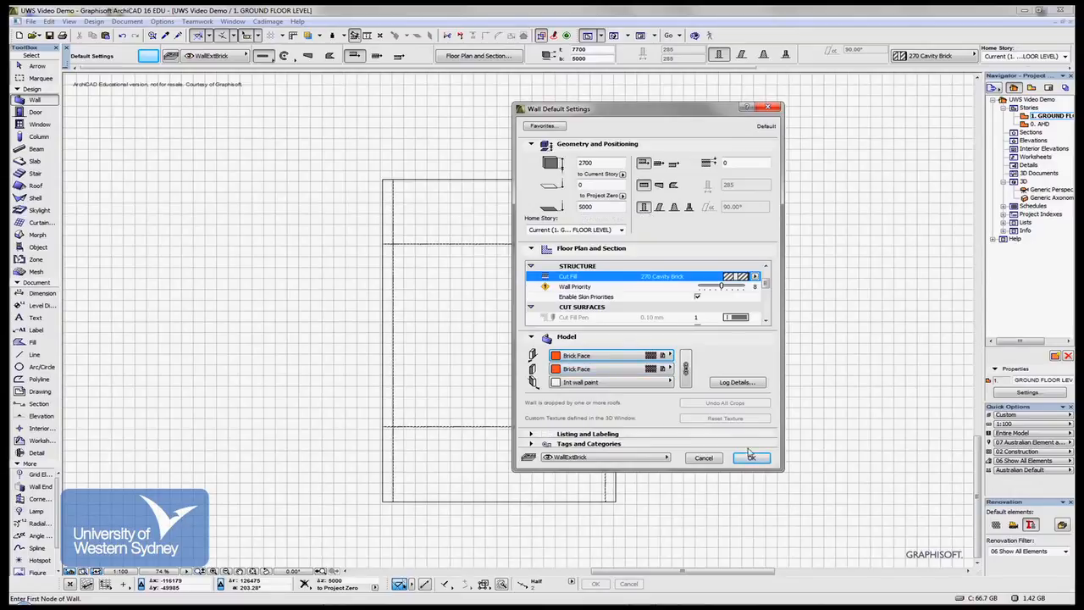
- Keep the brick-faced wall defaults and place a zigzag polywall chain on the ground floor
click(752, 458)
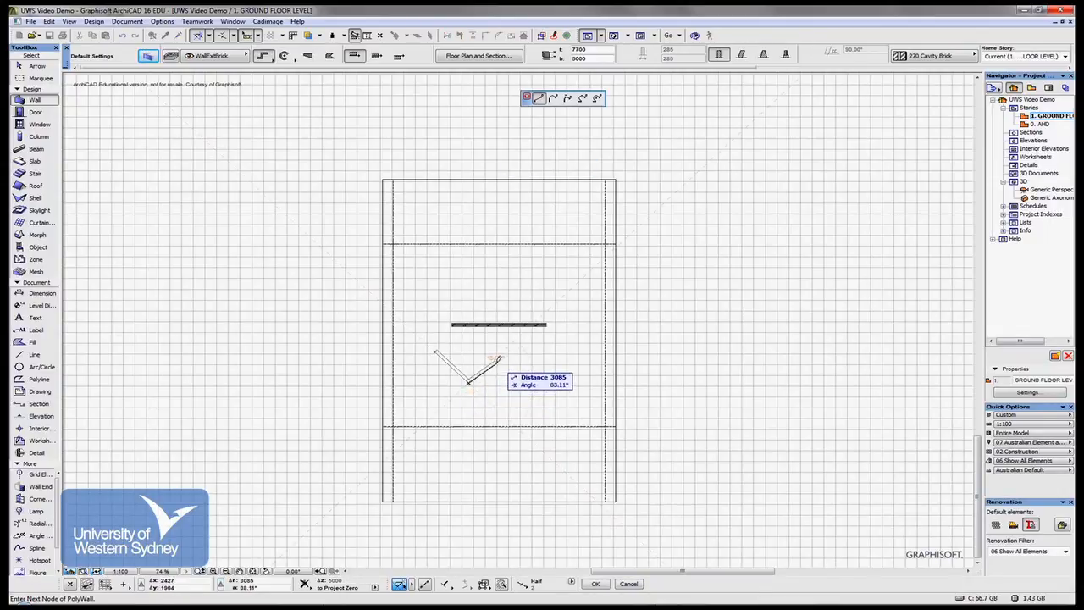
click(529, 375)
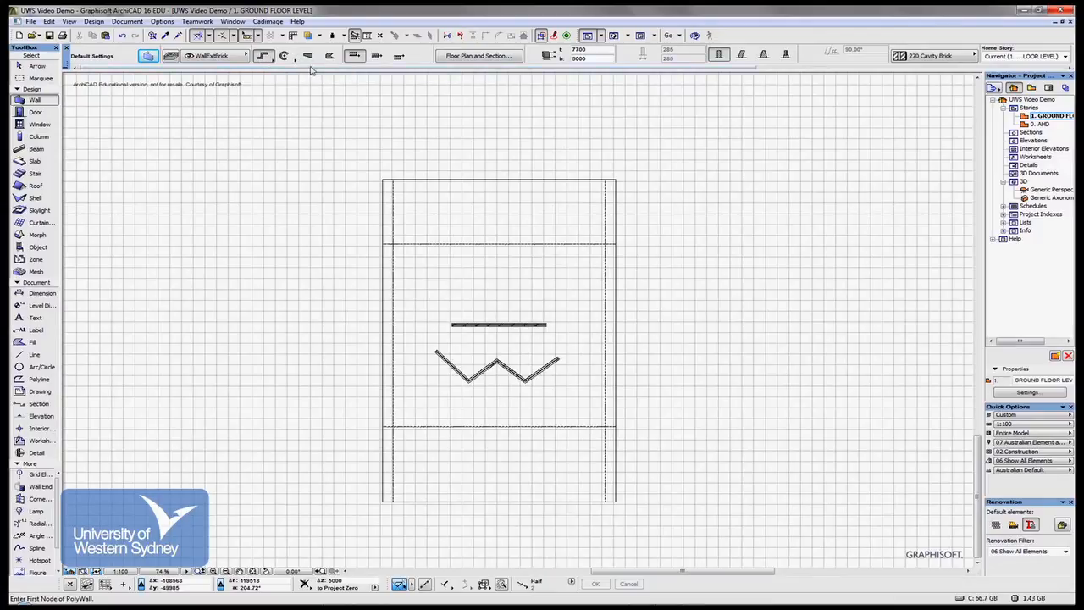
mouse_move(749, 173)
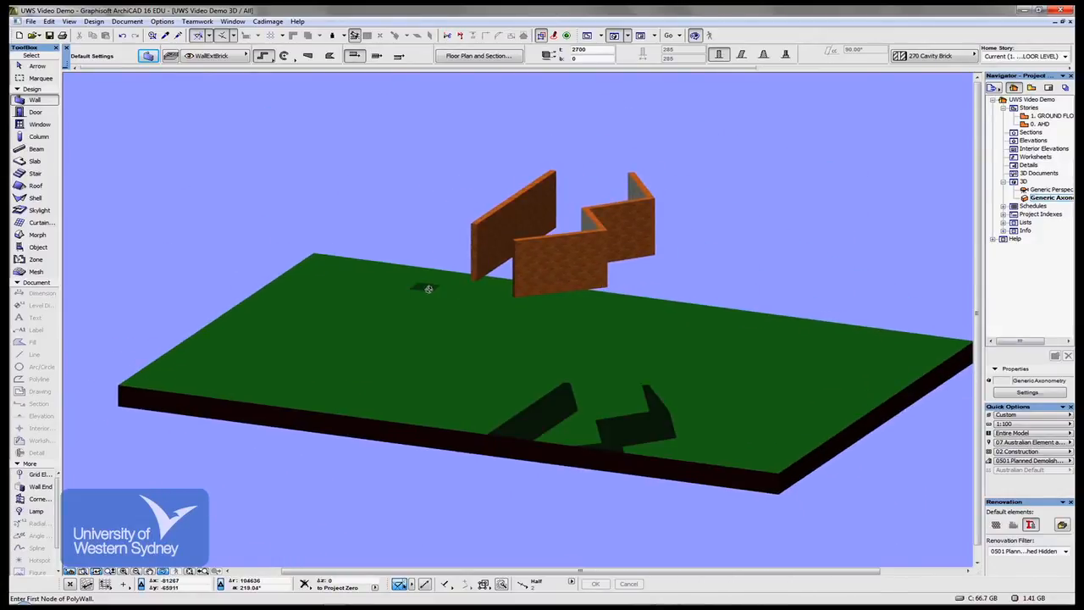
mouse_move(596, 313)
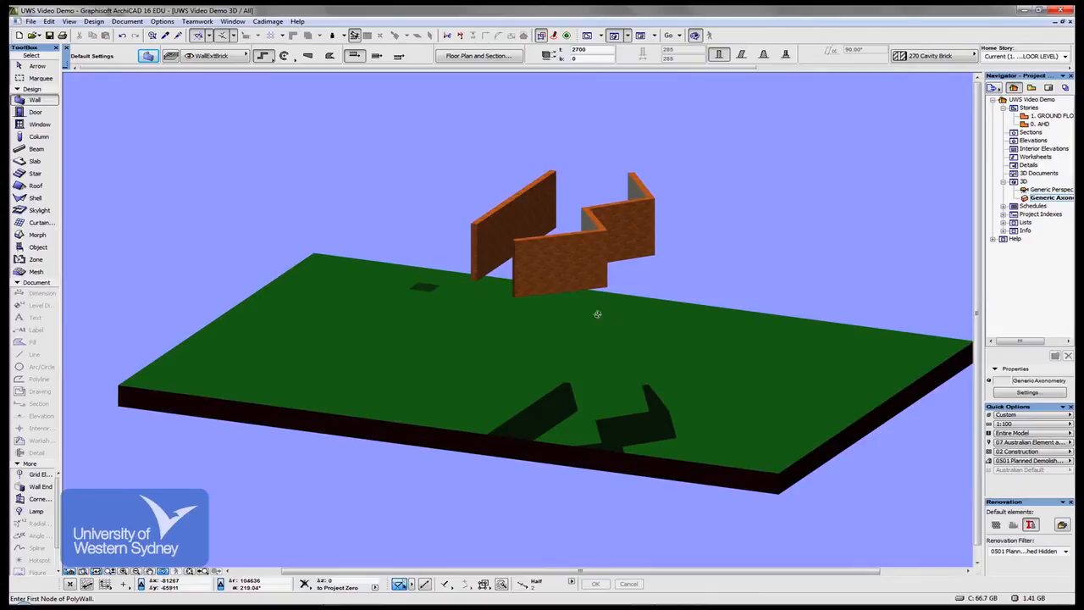
- Orbit the 3D model to inspect both sides of the brick walls above the site
drag(596, 314, 747, 393)
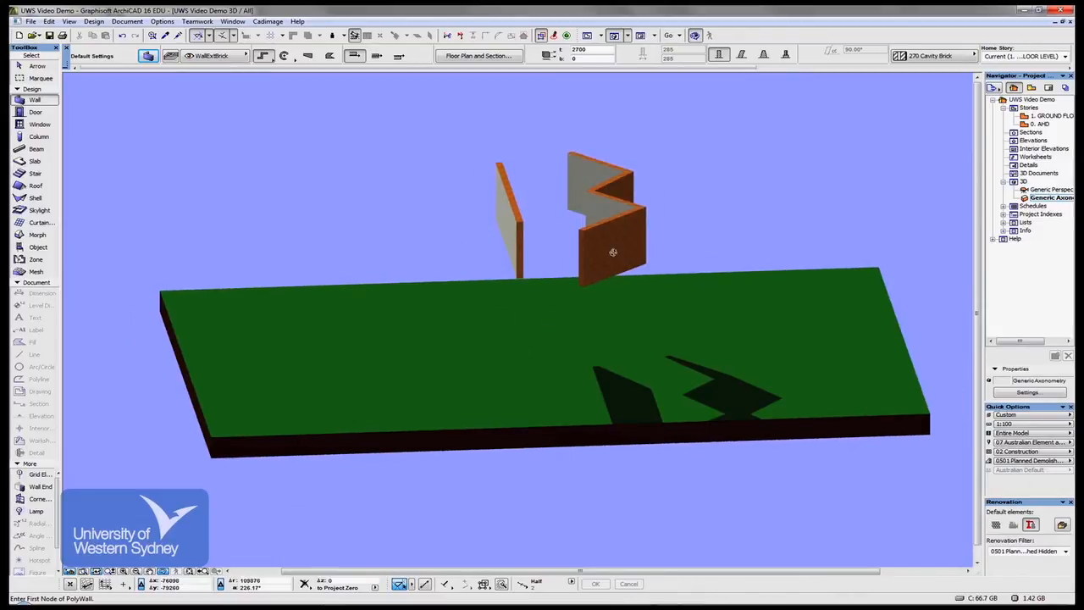
mouse_move(630, 247)
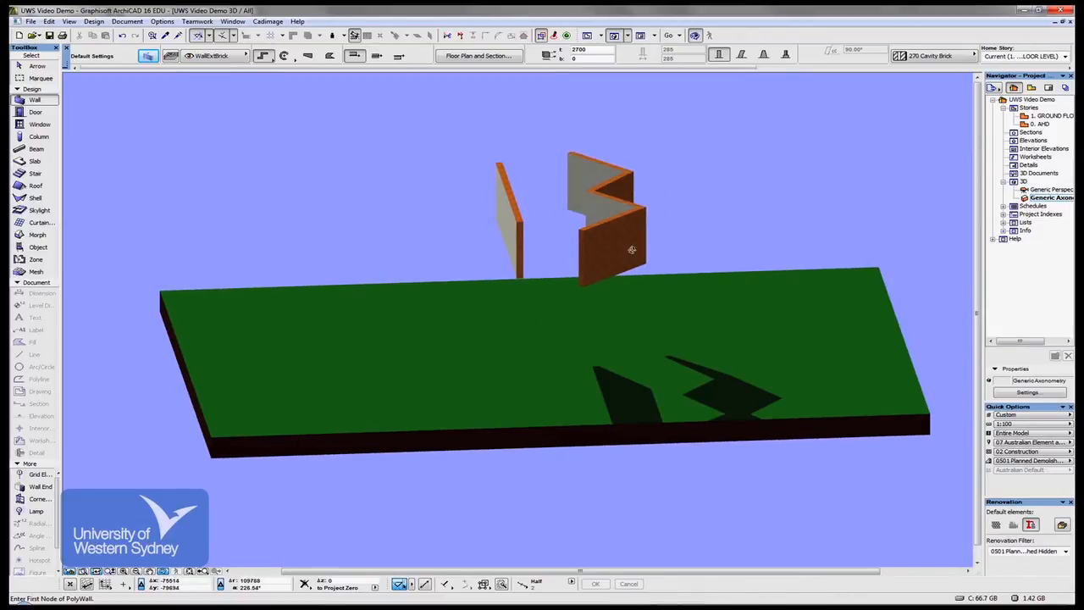
mouse_move(642, 235)
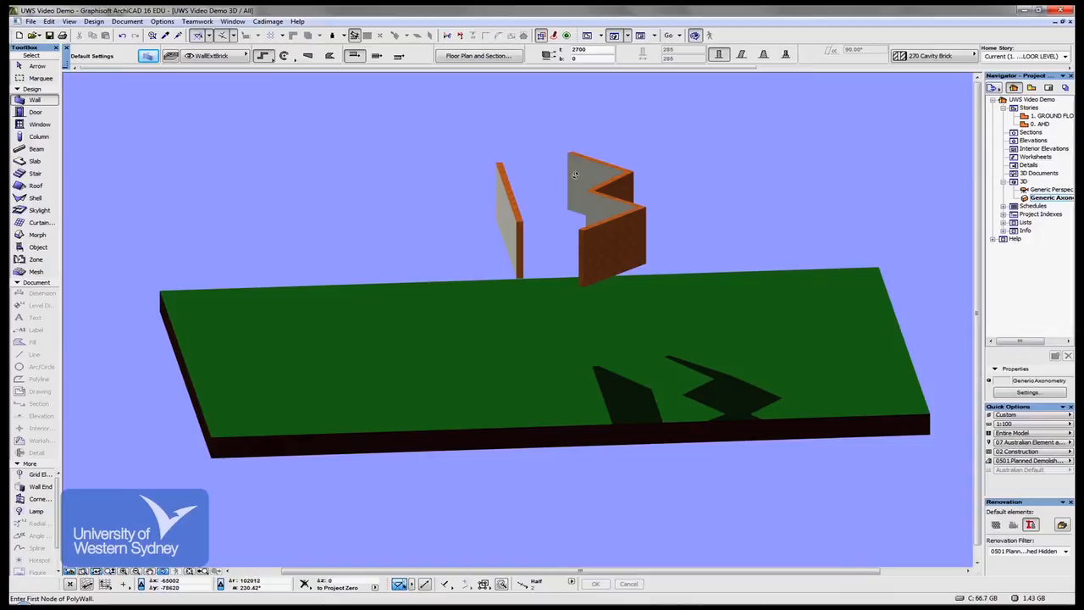
mouse_move(596, 169)
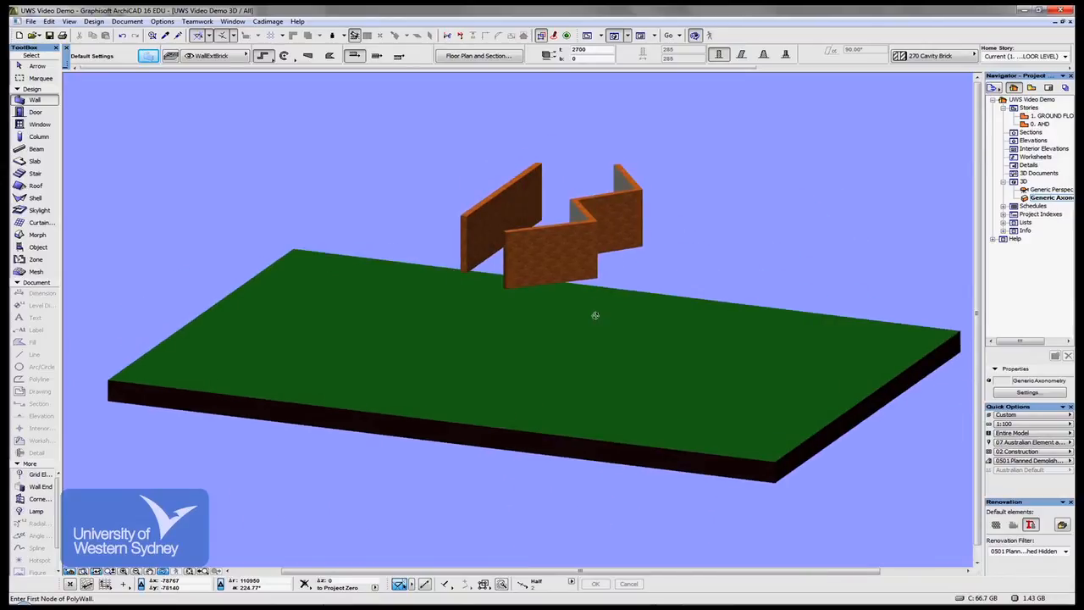
drag(594, 315, 561, 288)
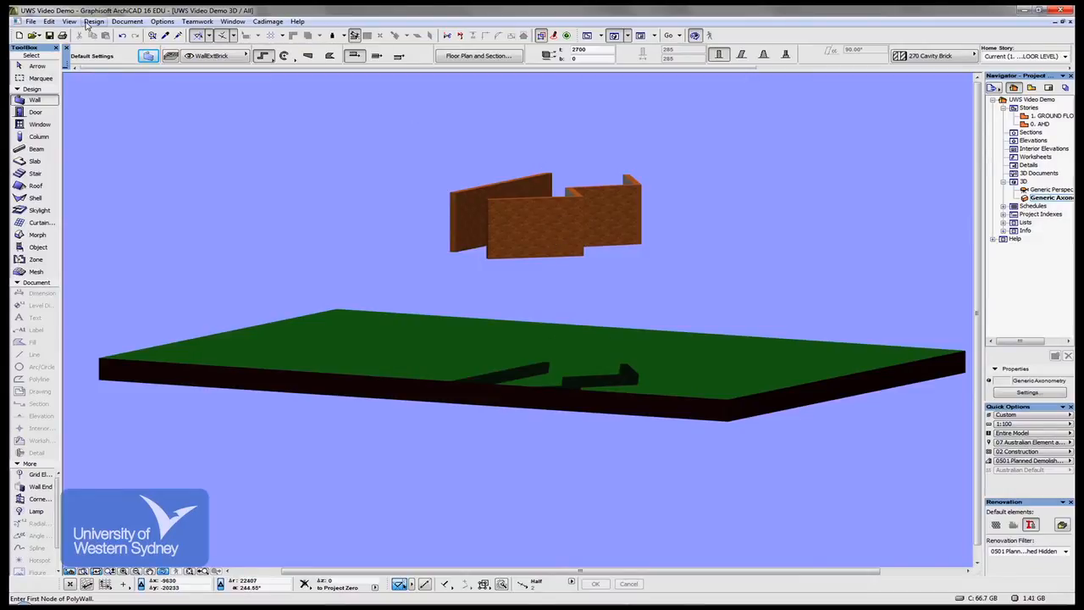
- Set the AHD story's Height to Next to 4000 in Story Settings and confirm
click(95, 21)
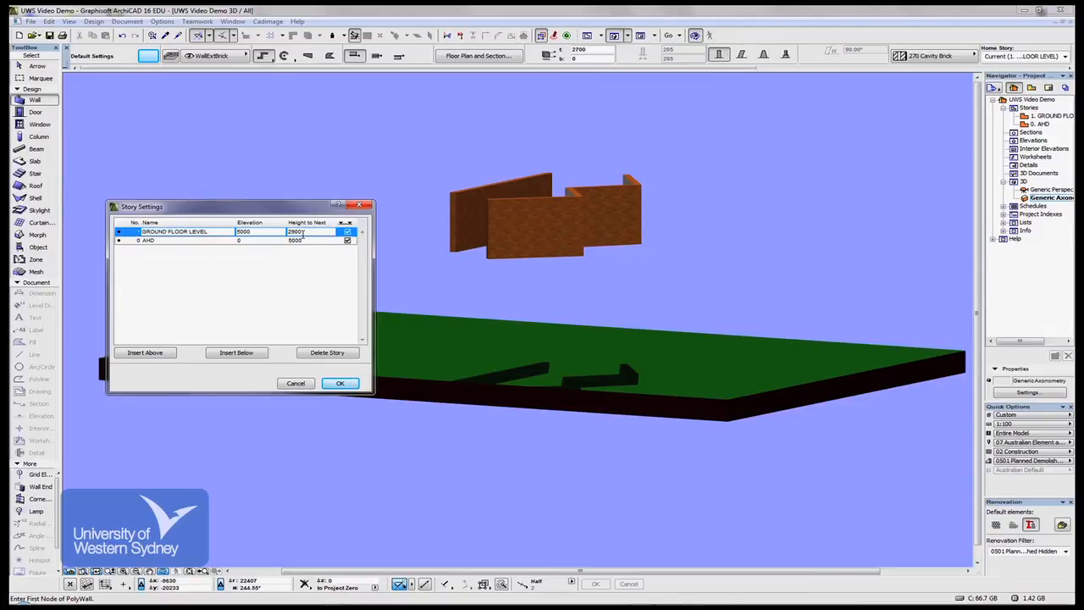
click(169, 240)
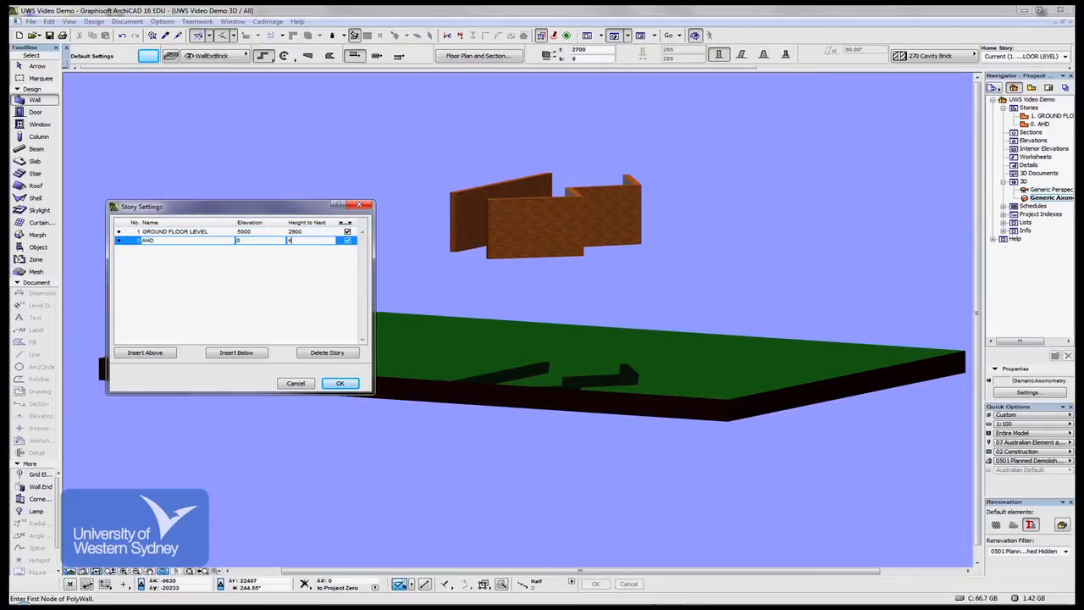
text(4000)
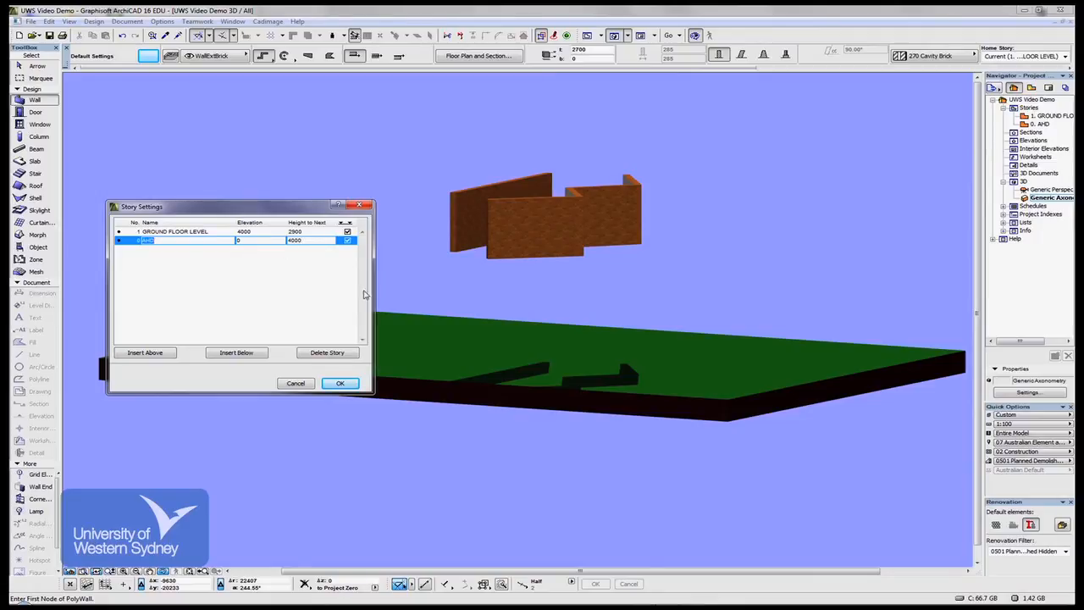
click(339, 383)
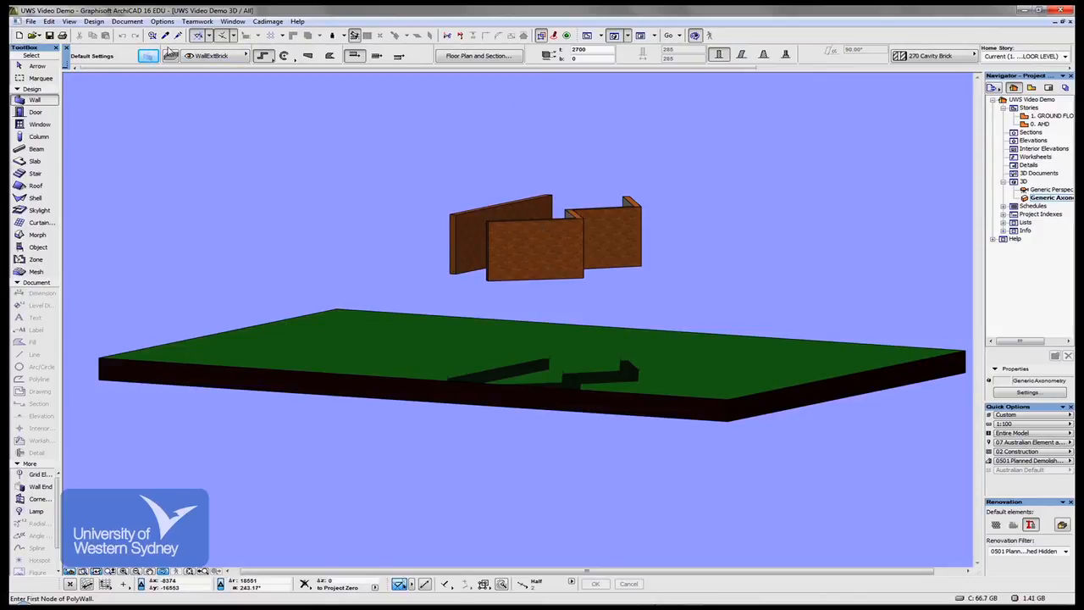
click(107, 21)
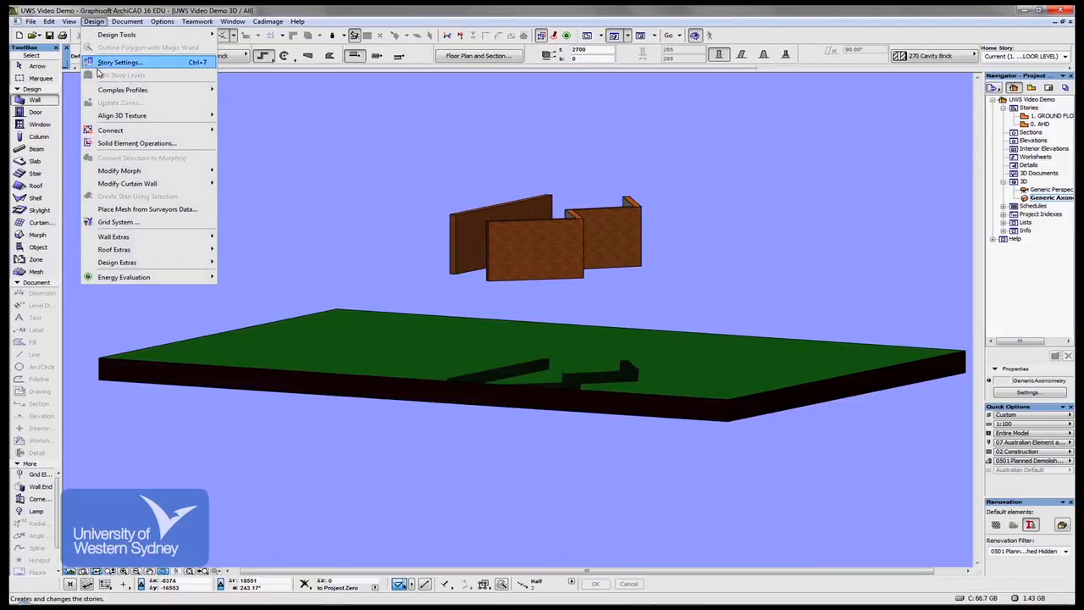
click(127, 61)
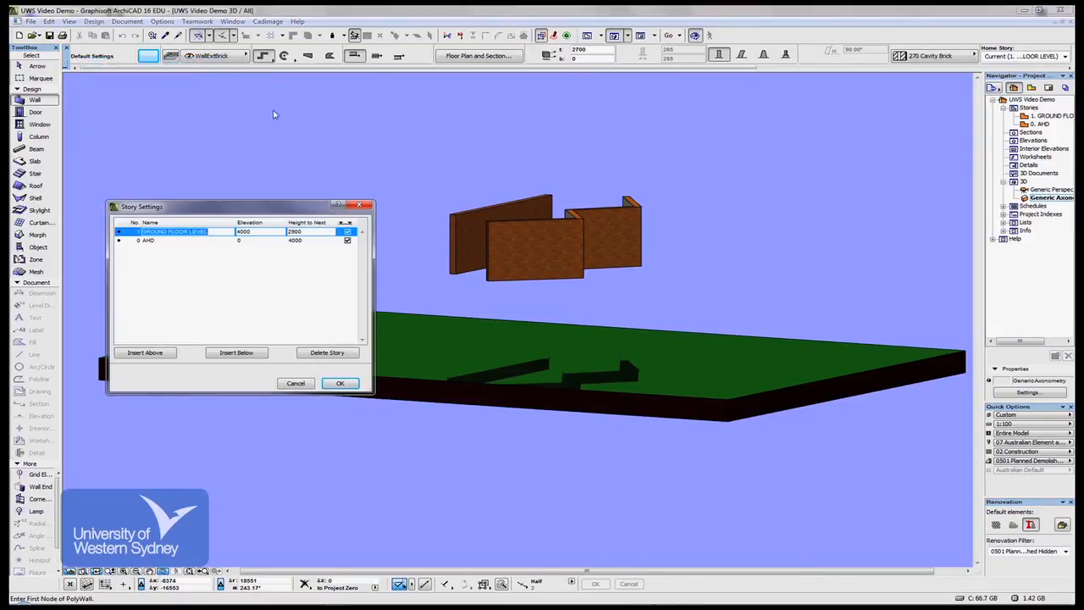
click(170, 240)
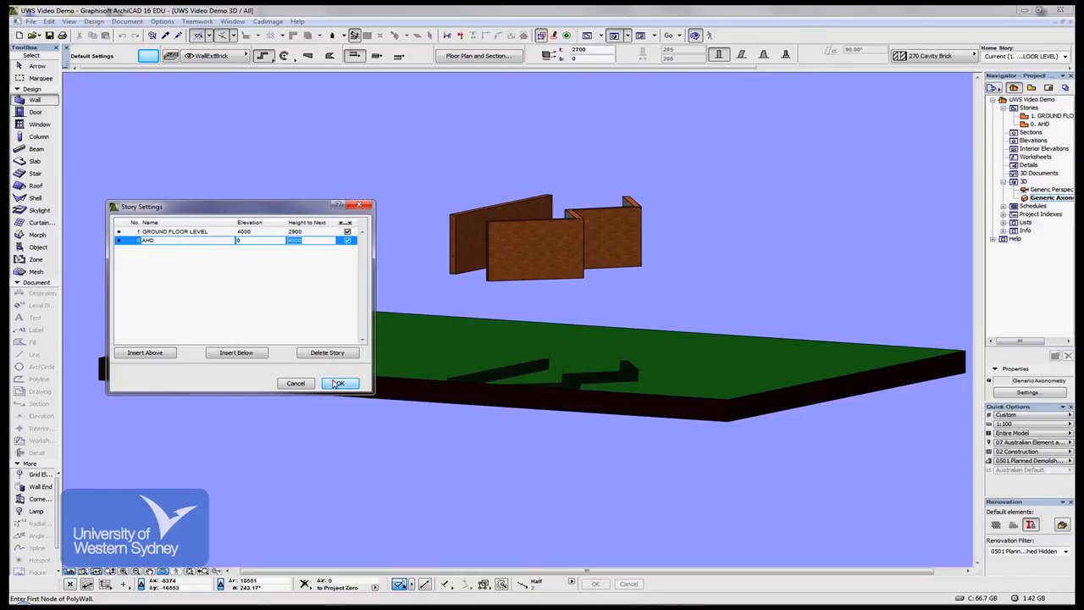
click(339, 382)
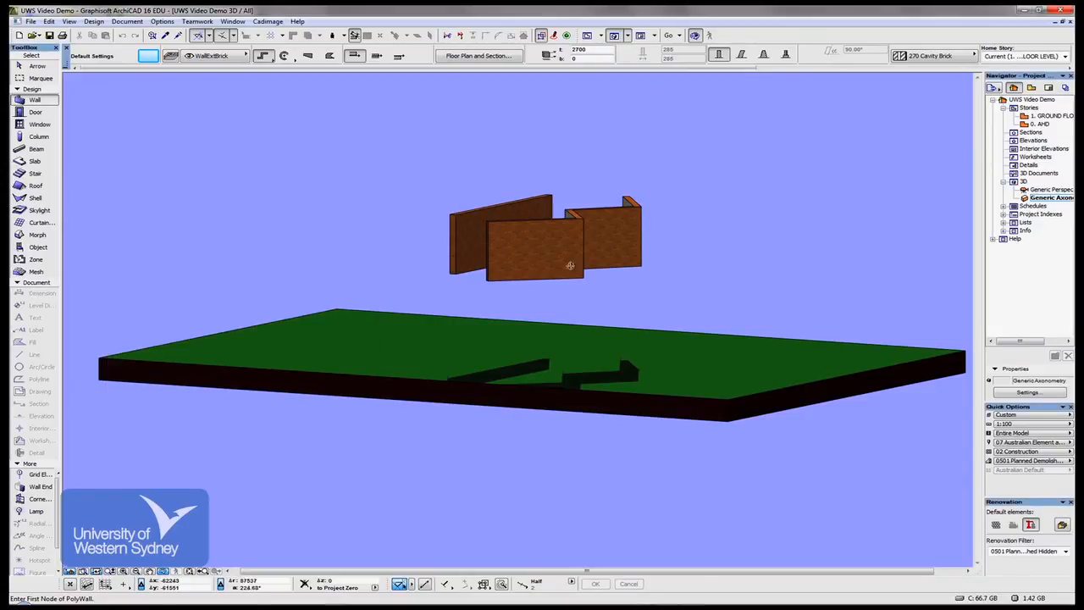